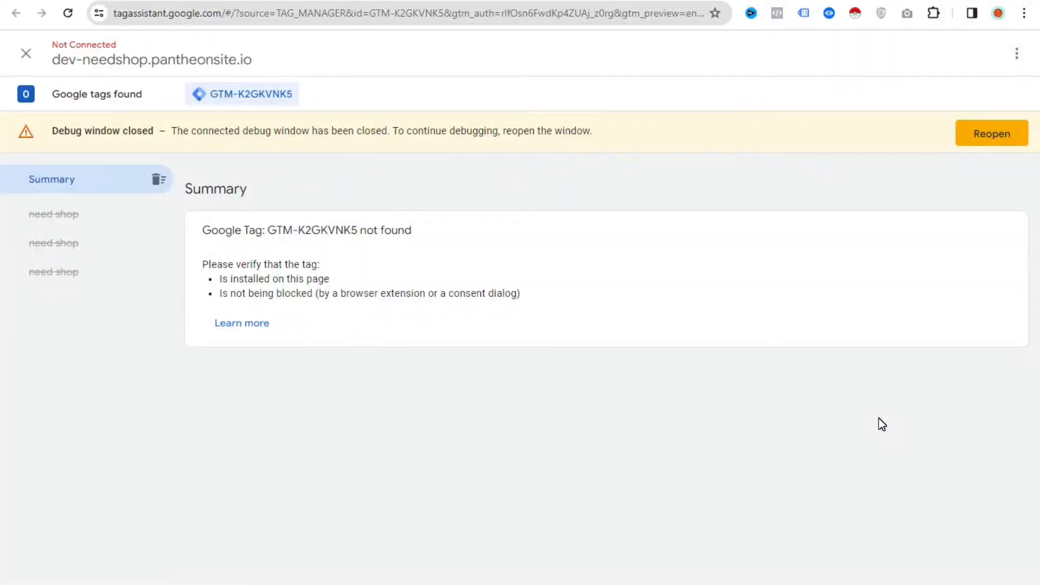
mouse_move(521, 425)
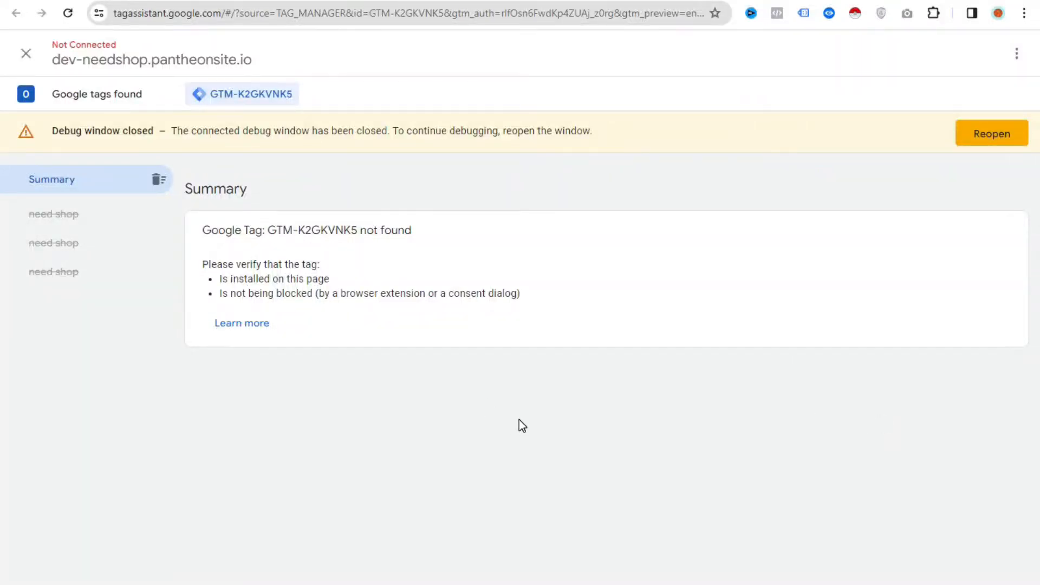
mouse_move(882, 77)
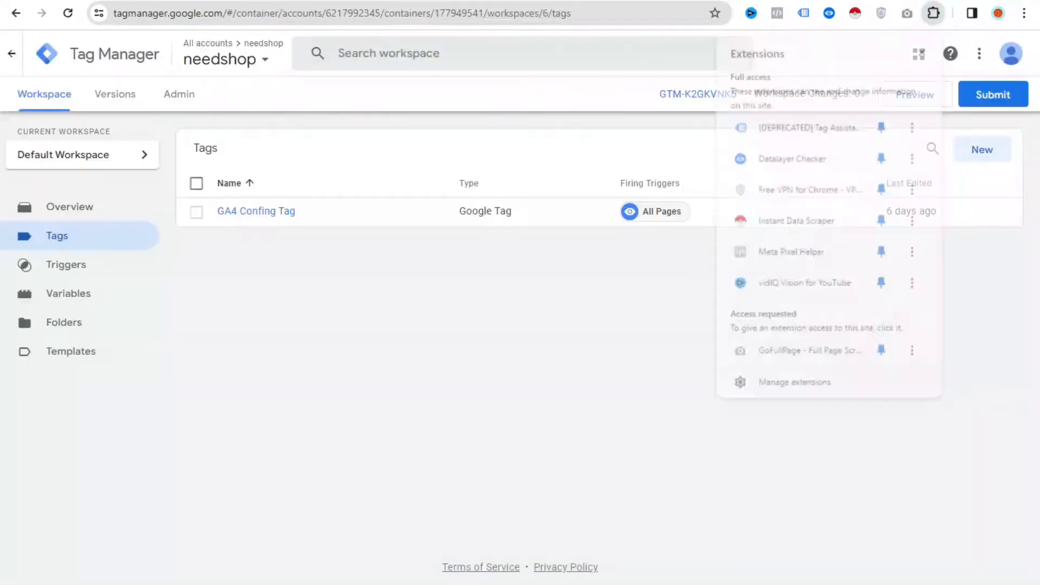
Dismiss the Extensions popup to return to the needshop workspace tags list
left_click(578, 415)
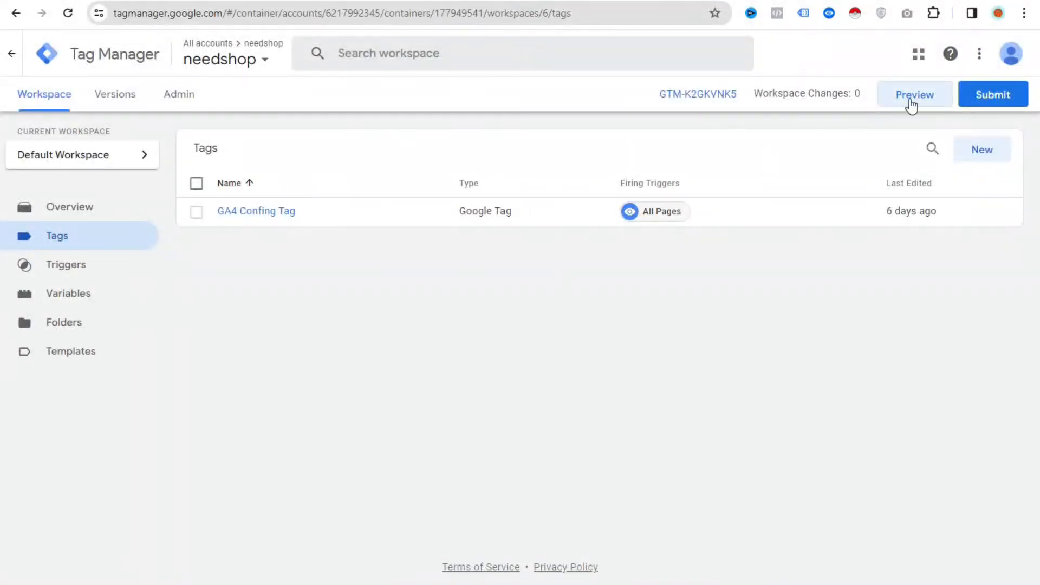
left_click(914, 94)
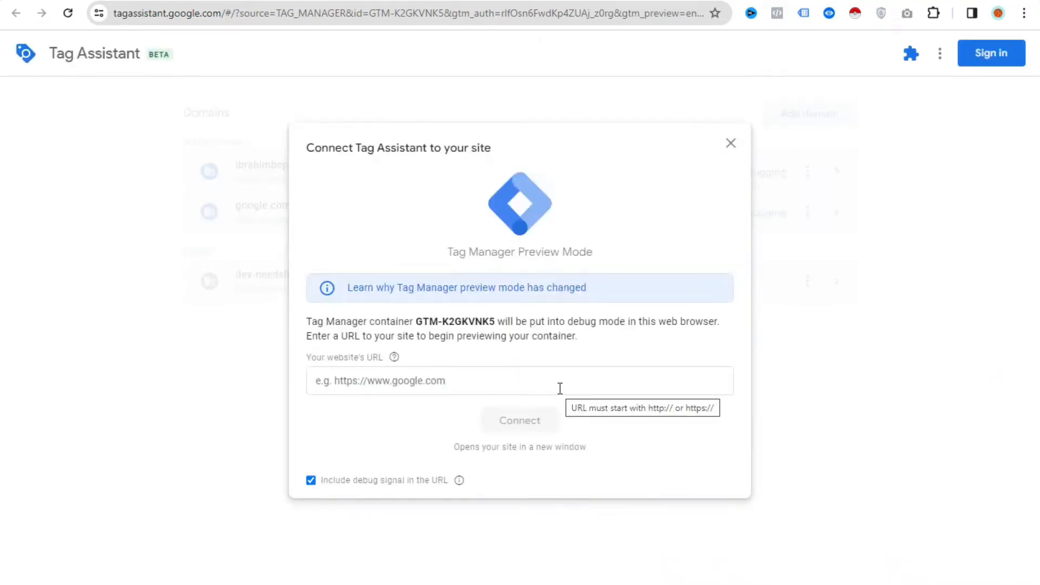
type("https://dev-needshop.pantheonsite.io/")
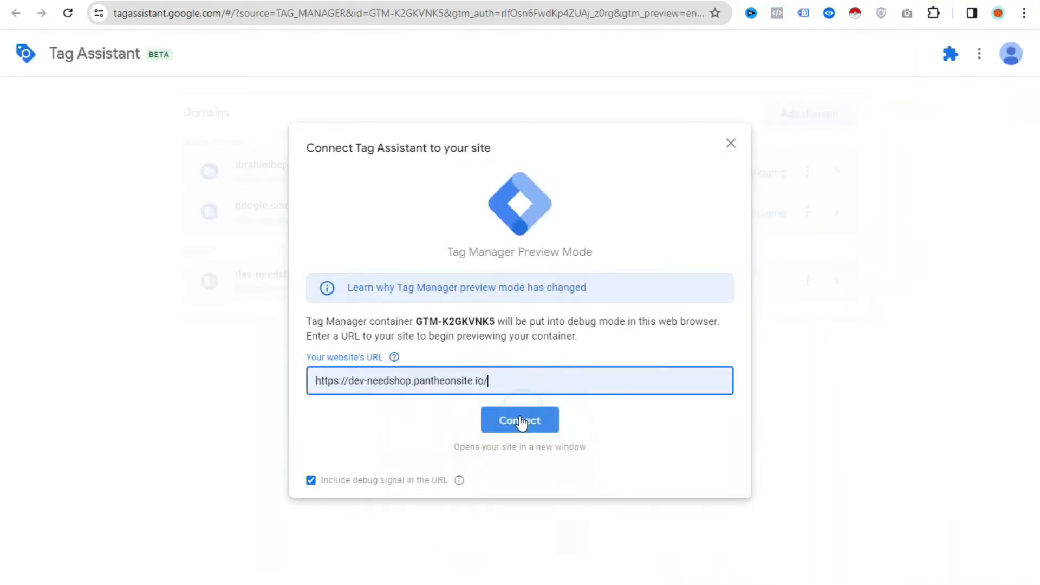
left_click(519, 420)
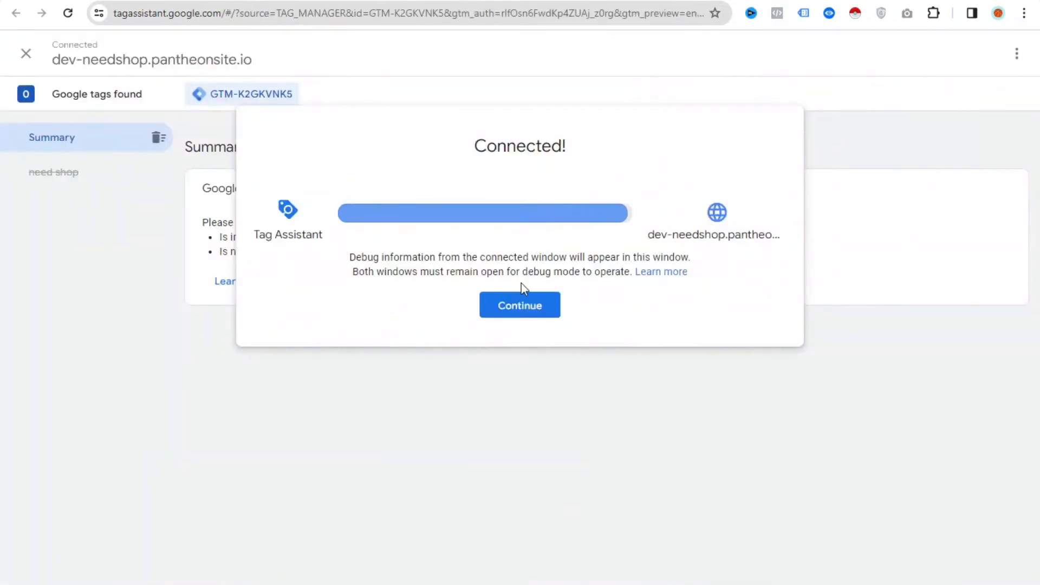
left_click(519, 305)
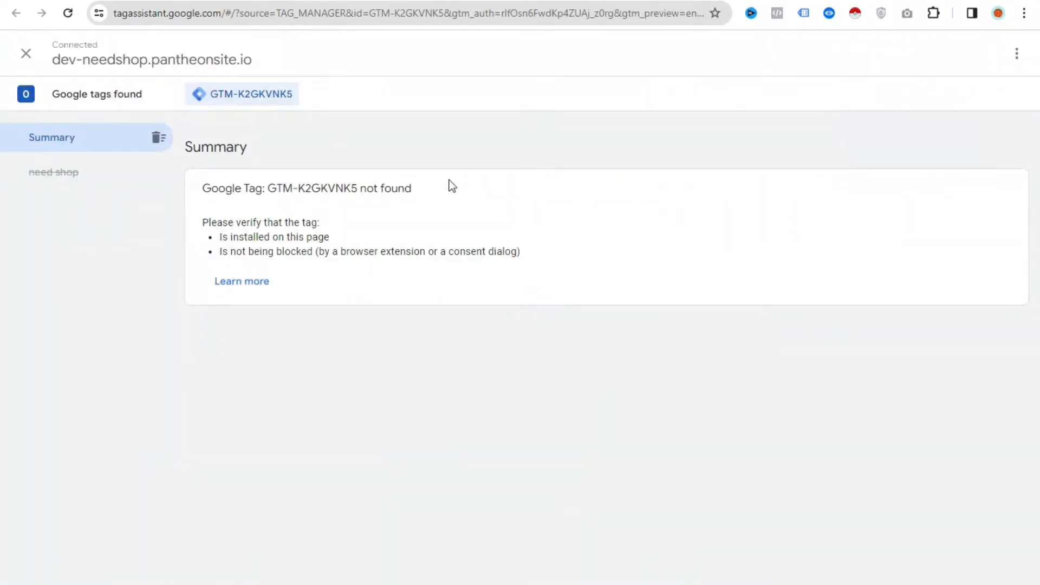
mouse_move(528, 181)
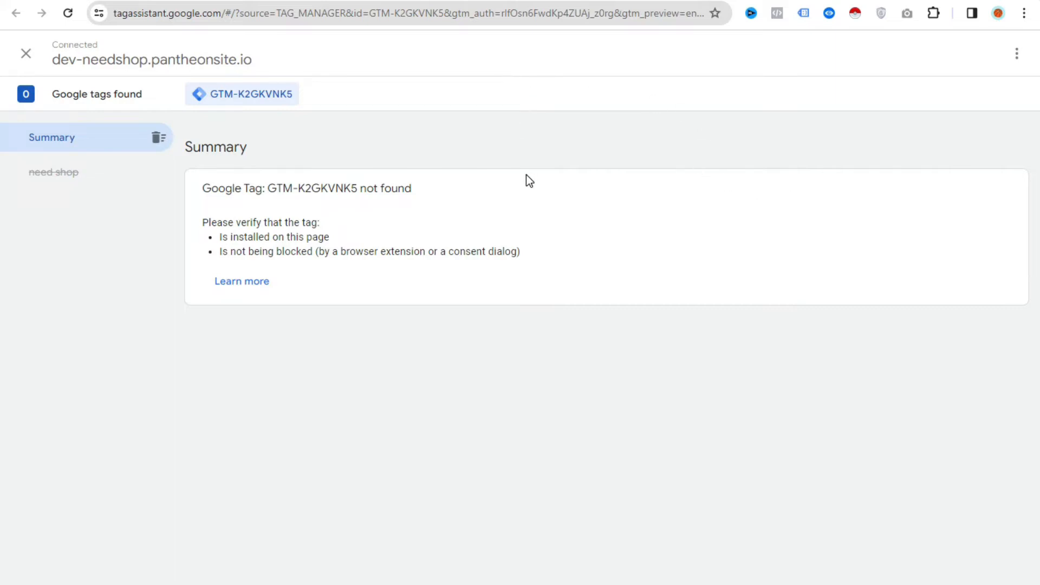
Remove the deprecated Tag Assistant Legacy extension from Chrome's Extensions menu
left_click(933, 13)
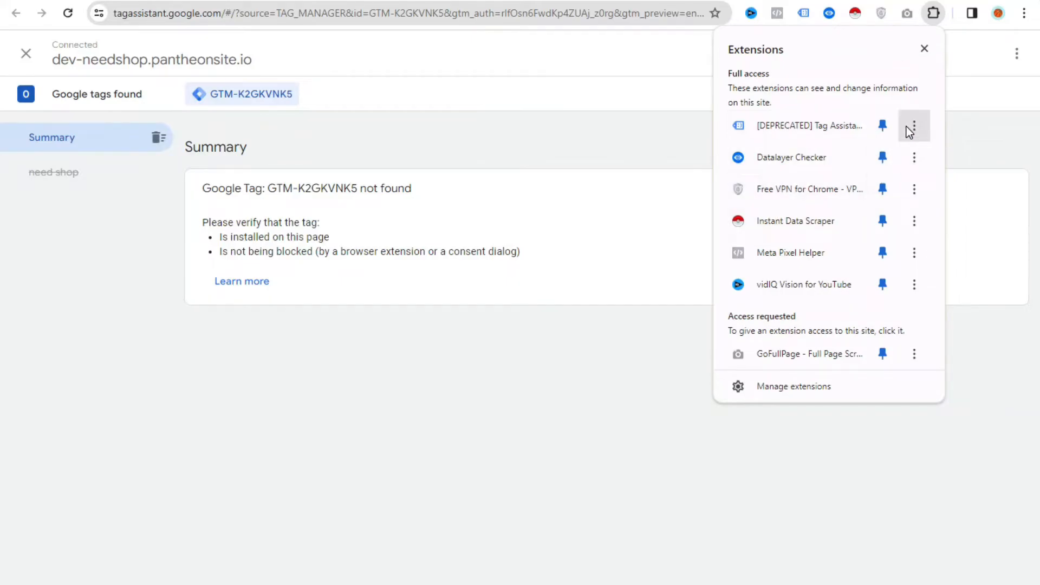
left_click(915, 126)
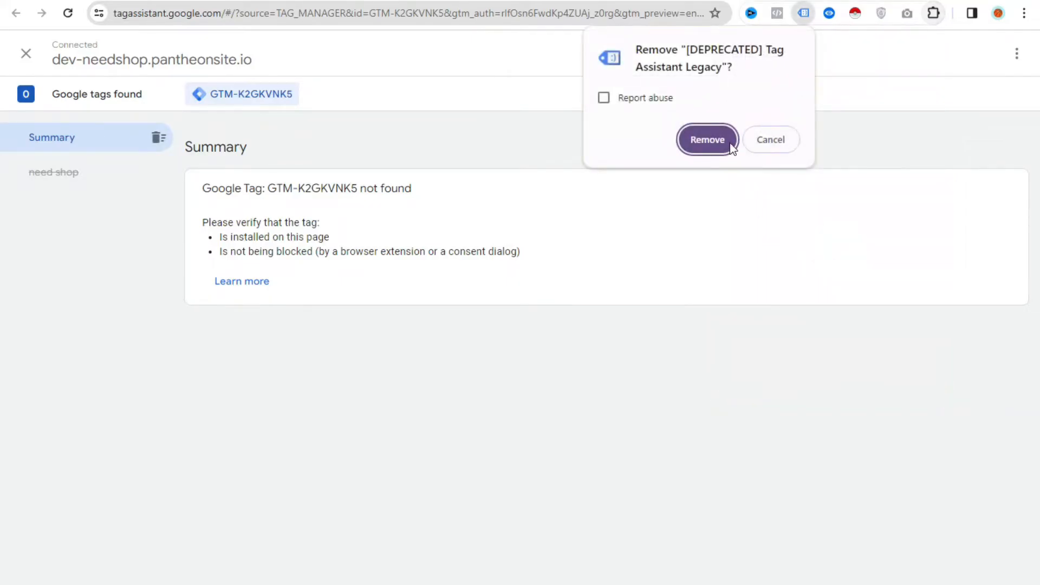
left_click(706, 140)
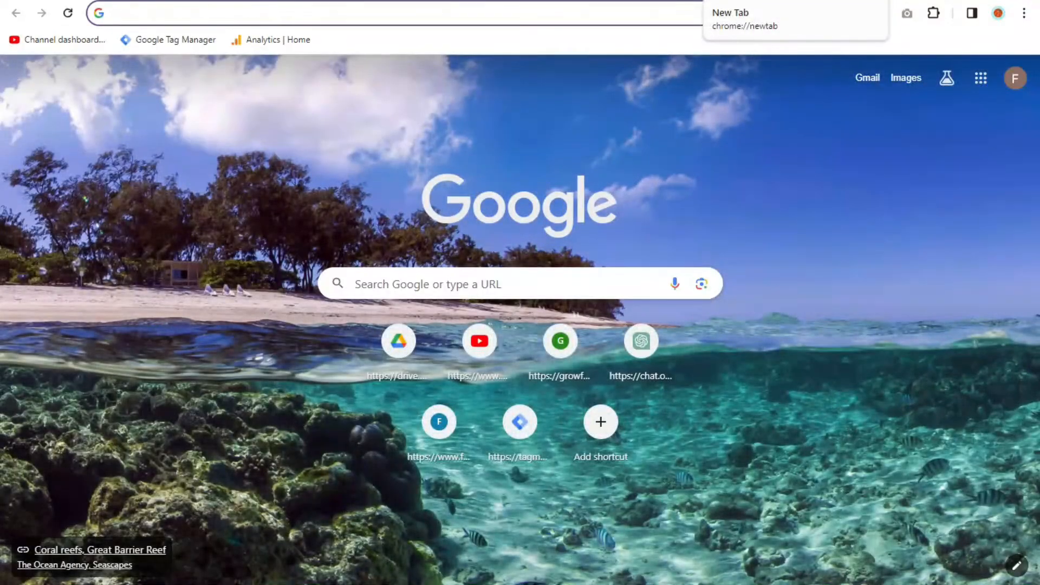
Search Google for 'google tag assistant legacy' from the address bar
type("google tag")
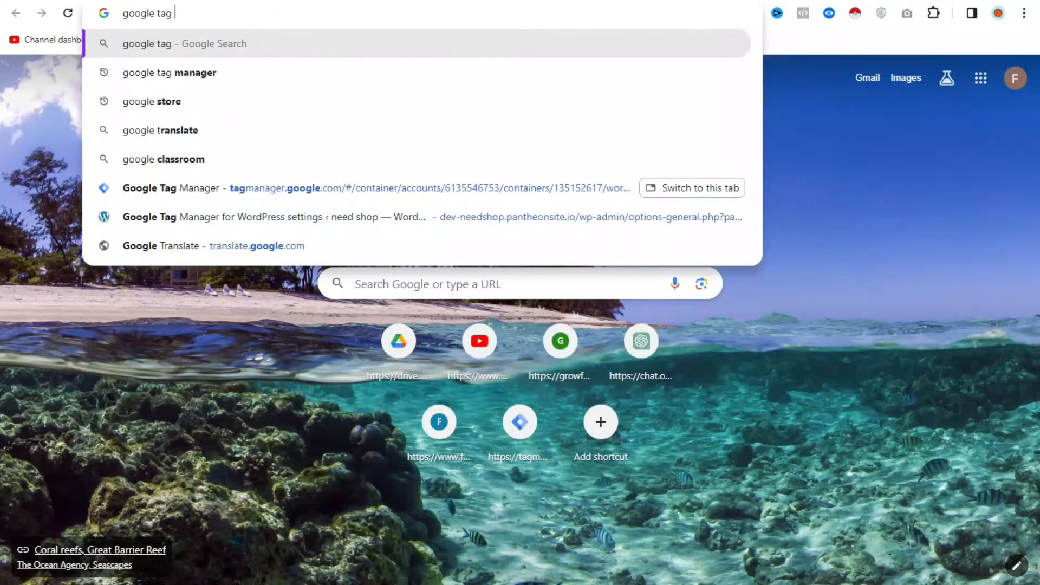
type("a")
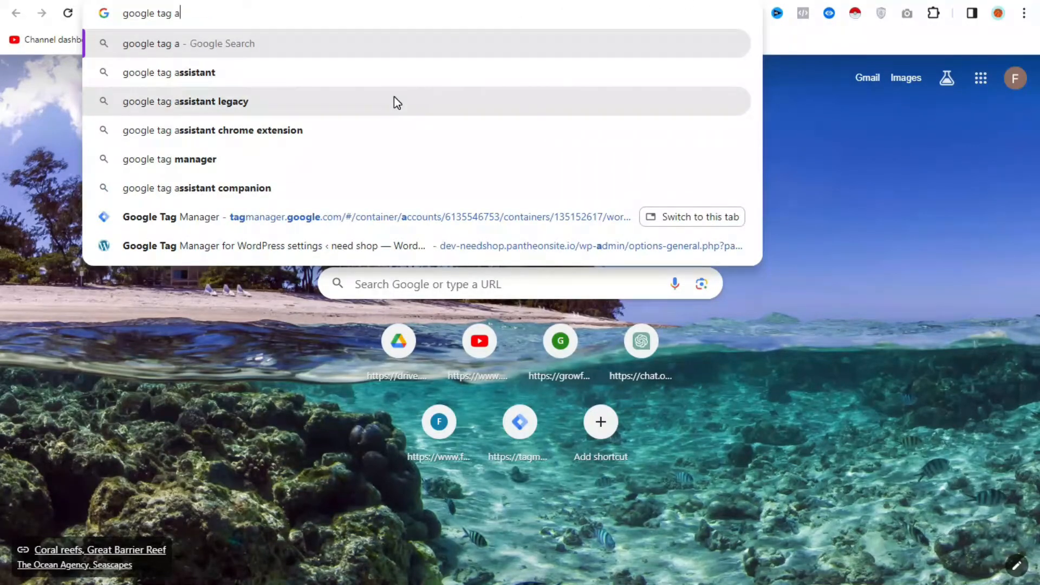
left_click(186, 101)
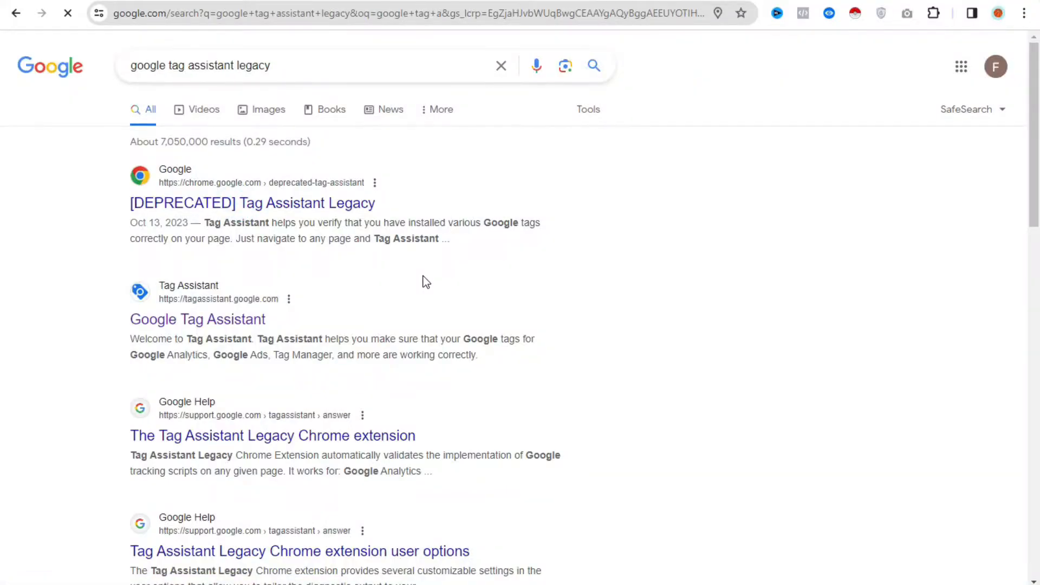
Install Tag Assistant Legacy from its Chrome Web Store listing
left_click(252, 202)
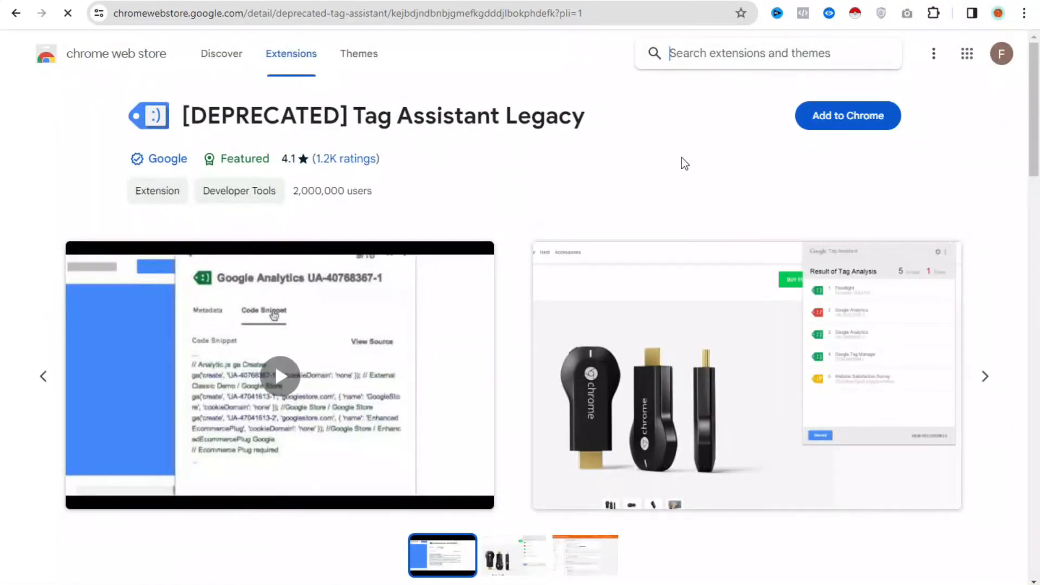
left_click(847, 116)
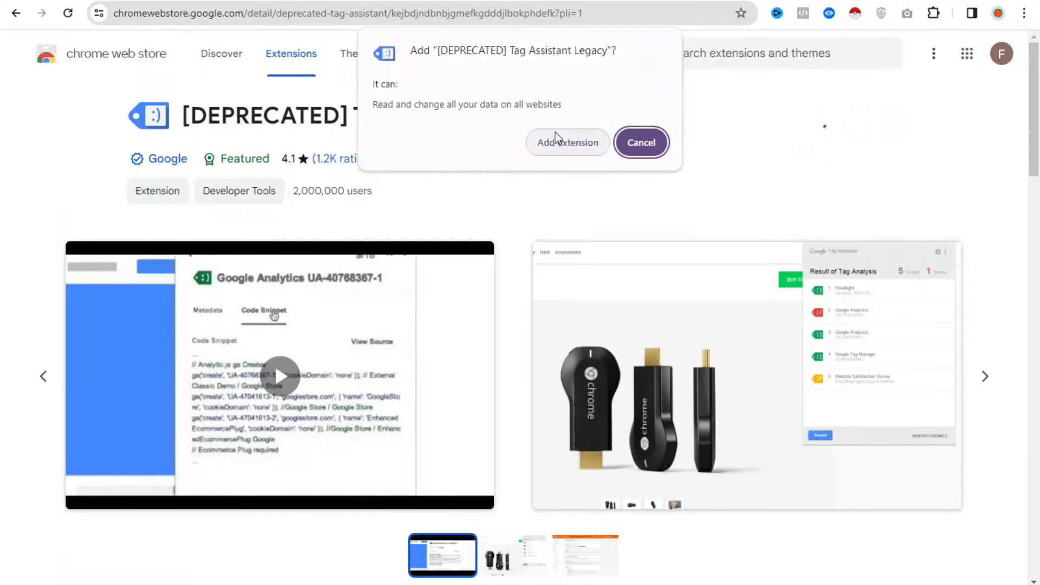
left_click(567, 141)
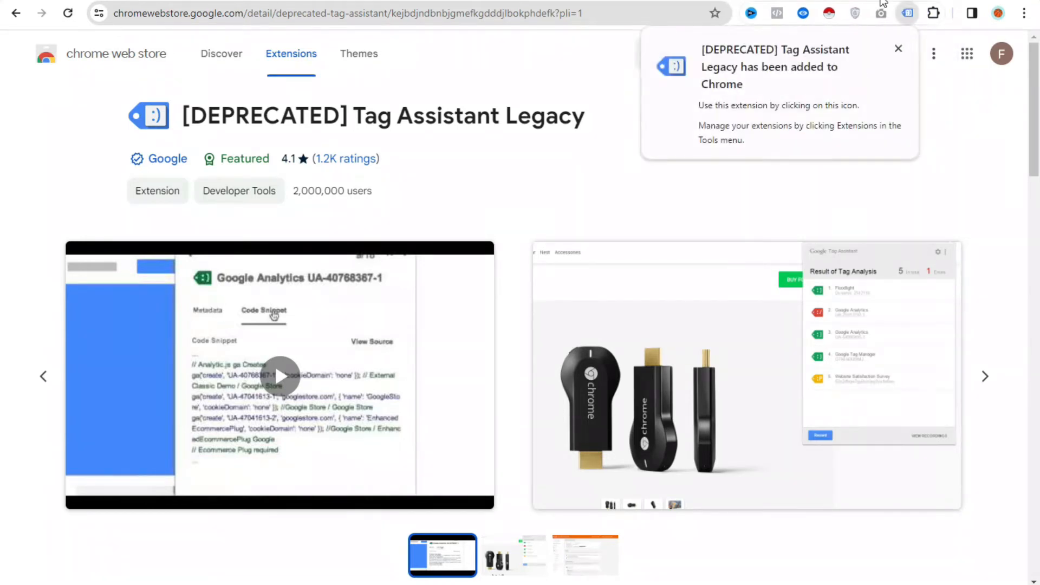
Pin the Tag Assistant Legacy extension to the toolbar from the Extensions menu
left_click(932, 13)
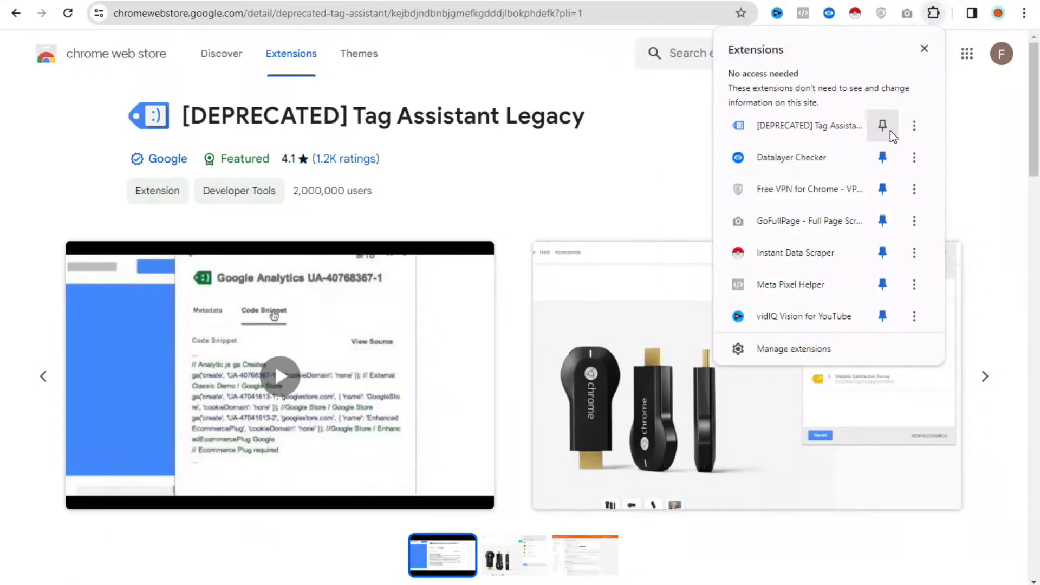
left_click(882, 126)
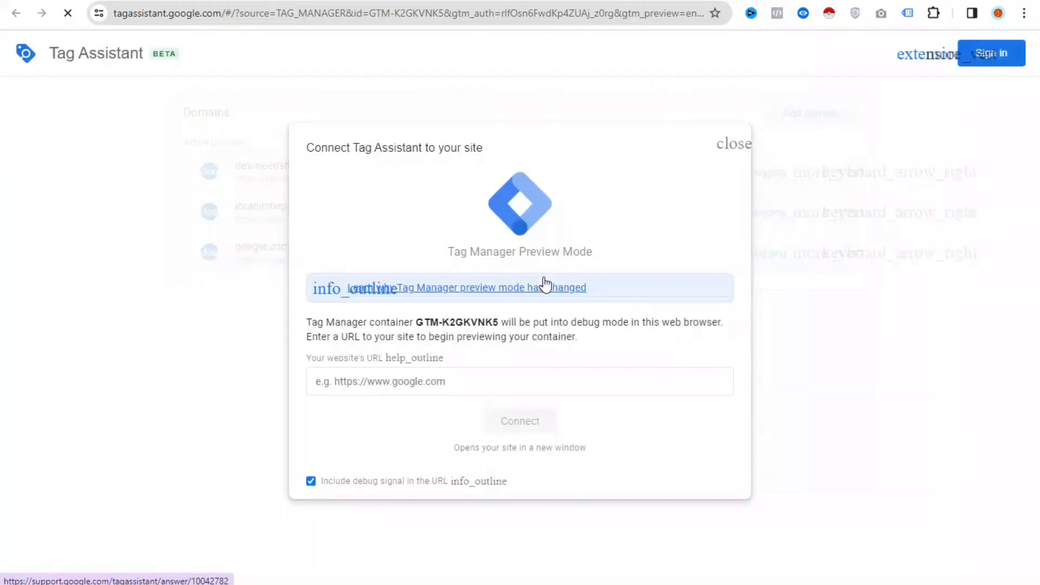
type("https://dev-needshop.pantheonsite.io/")
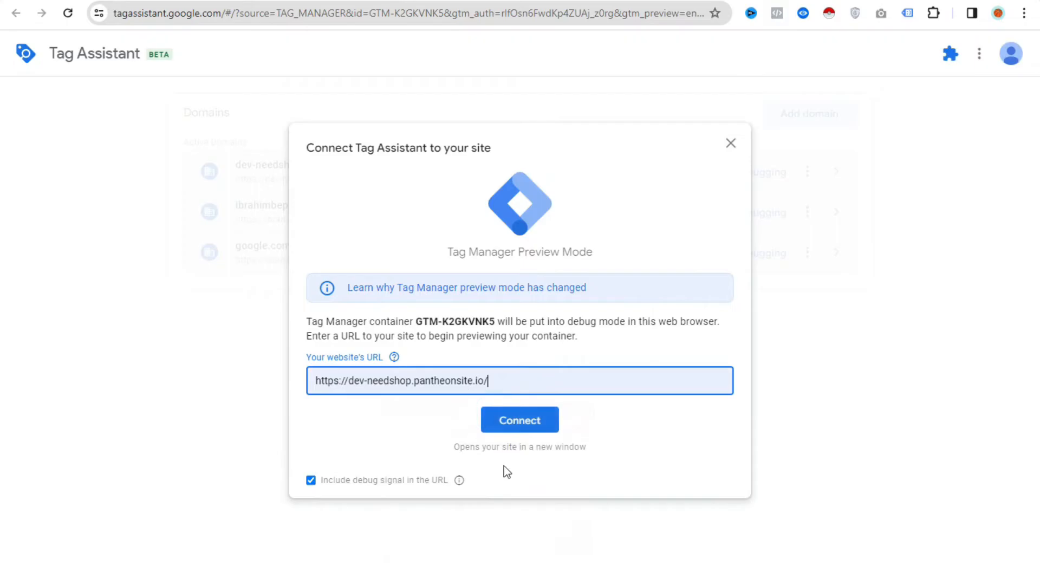
left_click(519, 419)
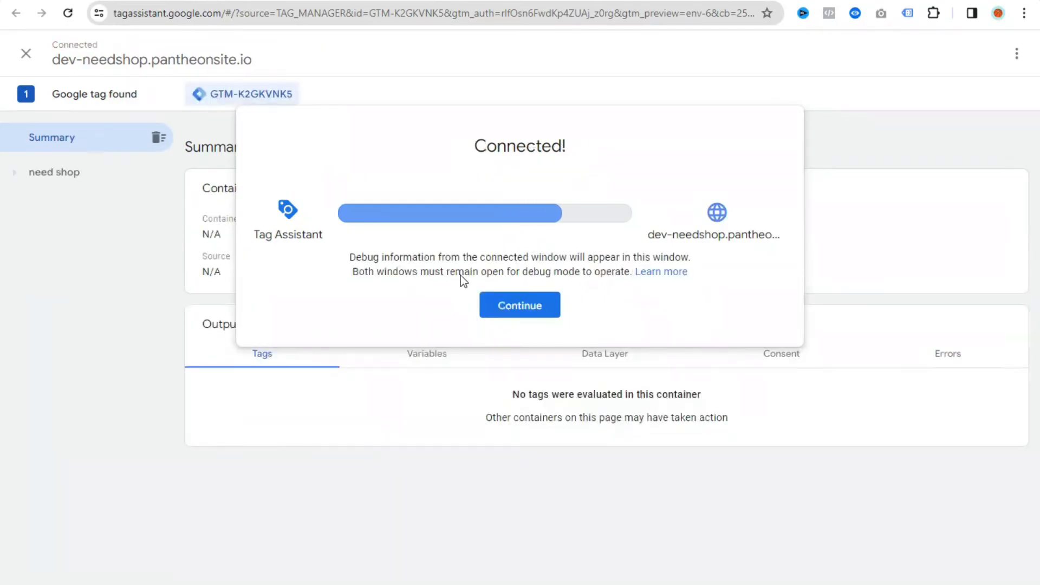
left_click(518, 305)
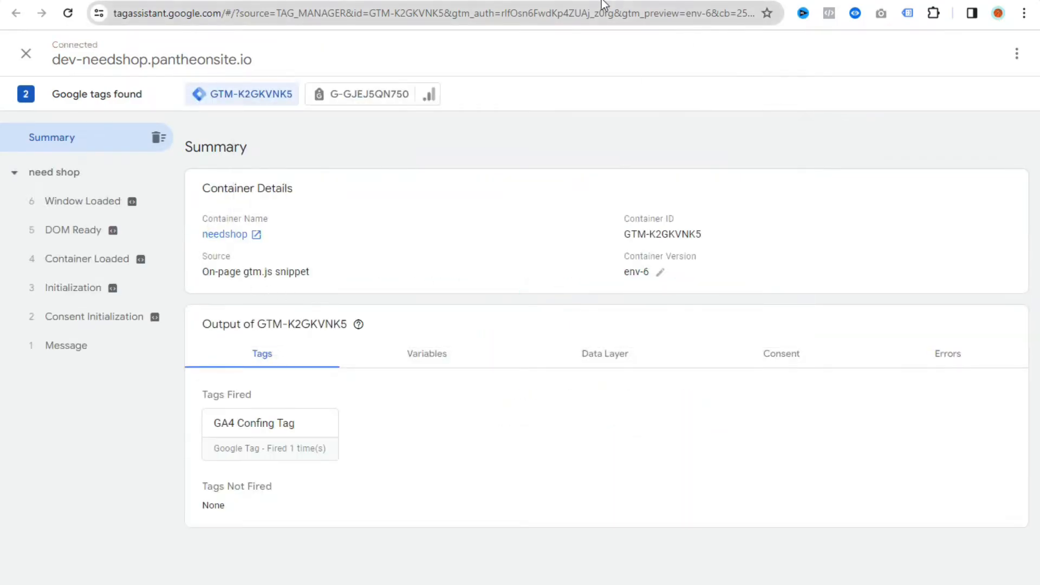
mouse_move(464, 147)
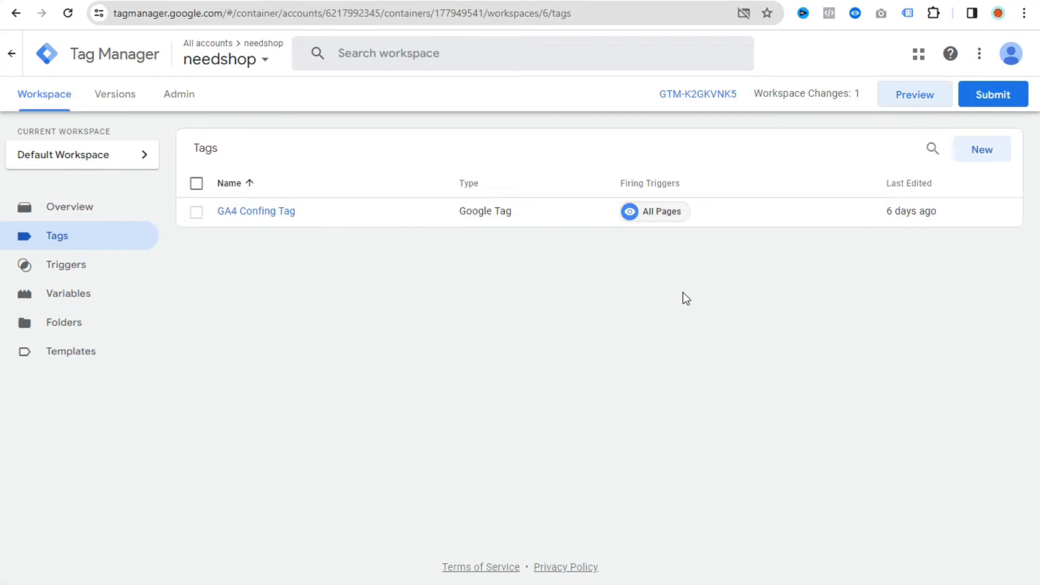
mouse_move(578, 78)
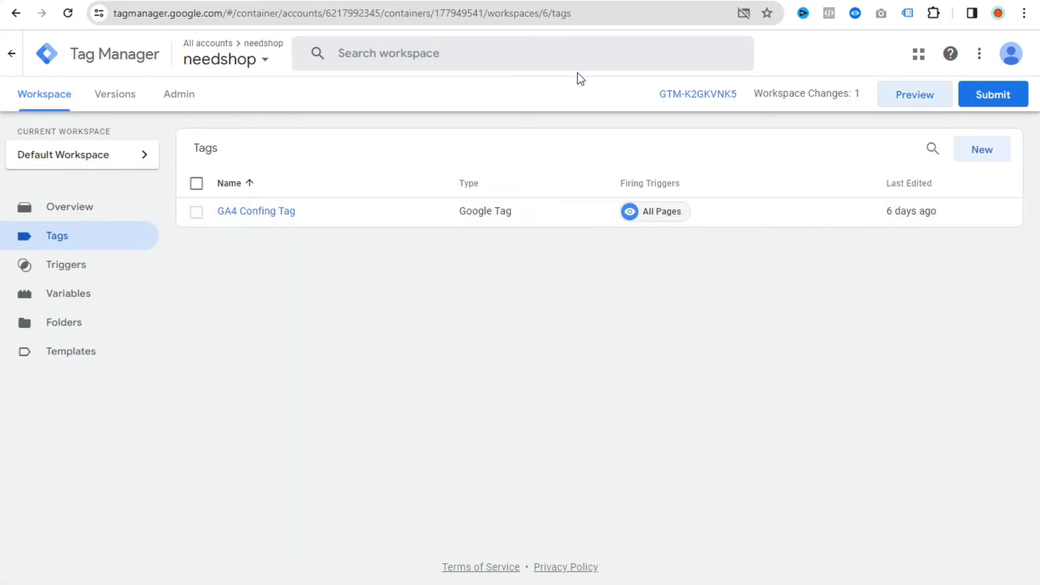
mouse_move(560, 134)
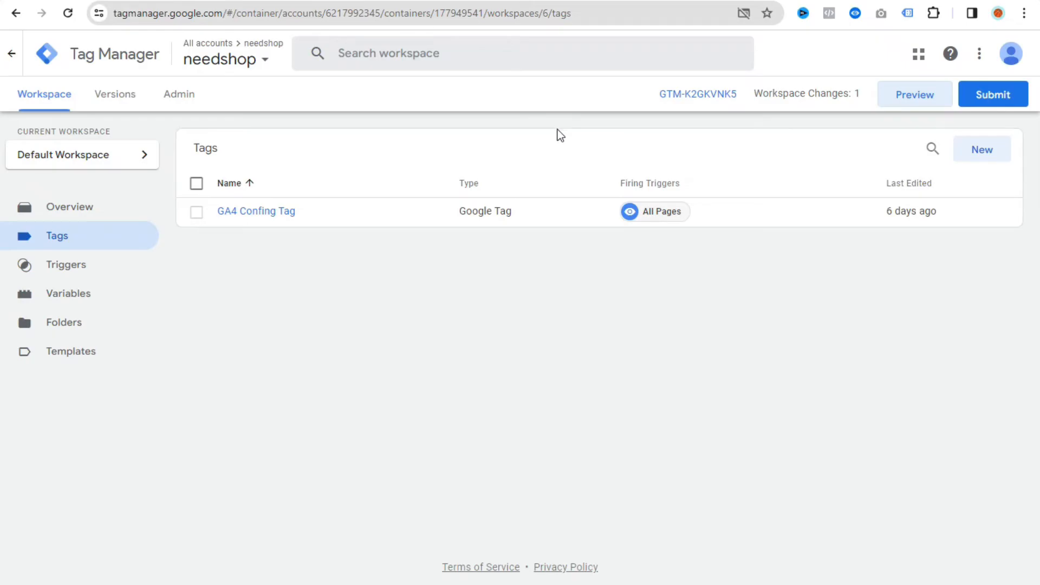
mouse_move(522, 255)
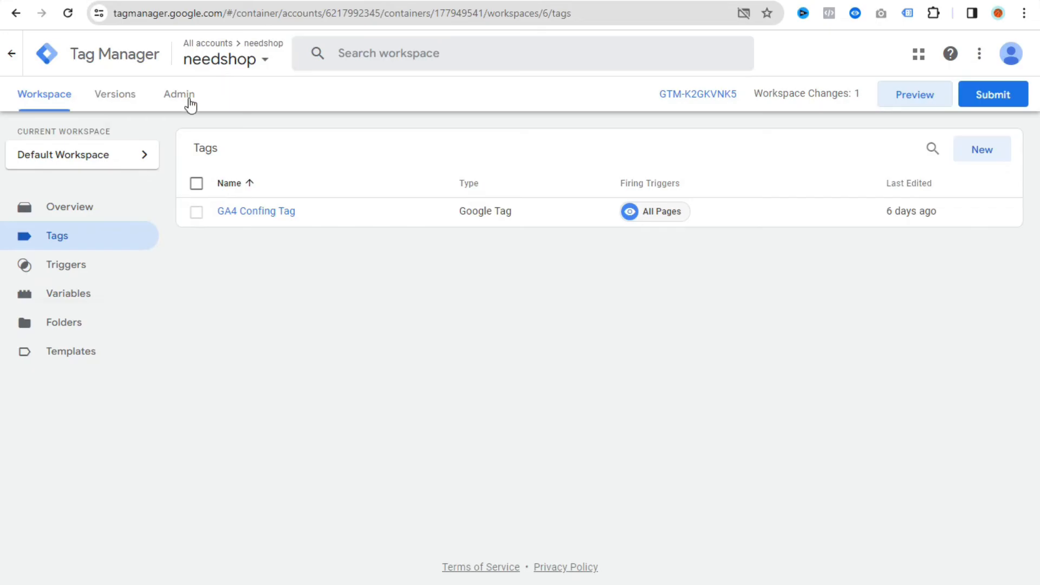
mouse_move(932, 103)
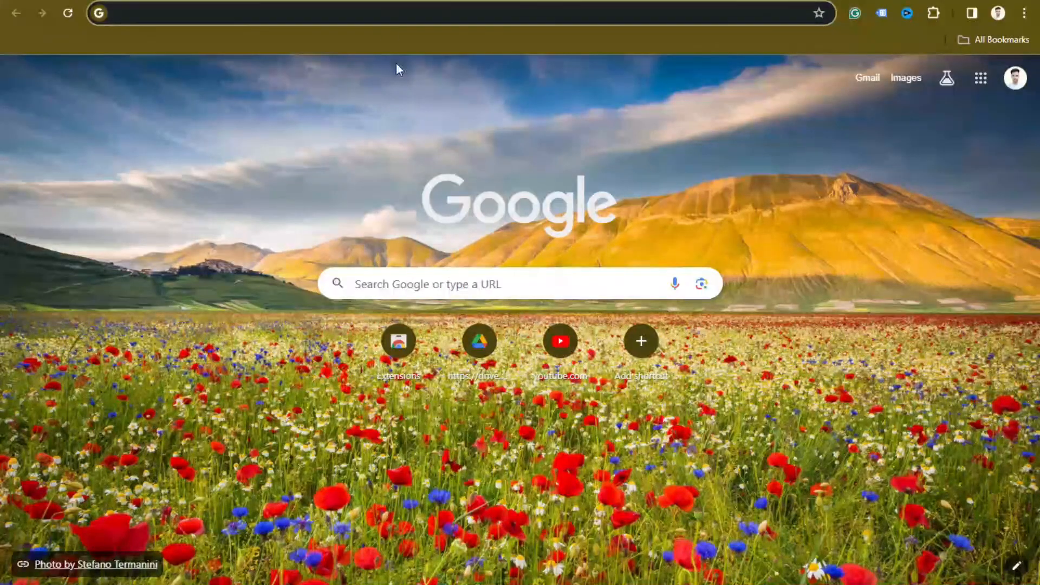
left_click(457, 13)
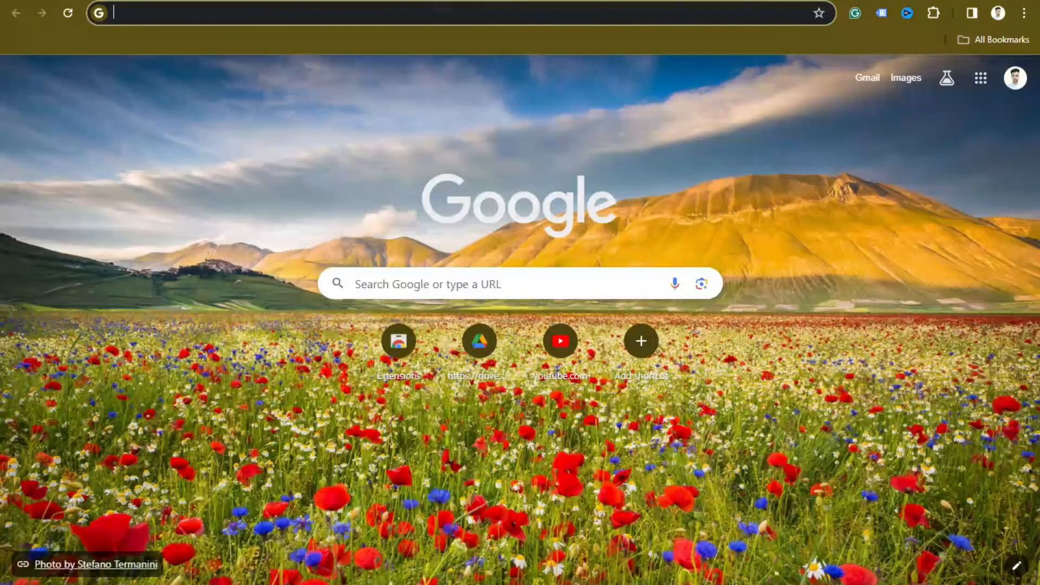
type("tagmanager.google.com/#/container/accounts/6217992345/containers/177949541/workspaces/6/tags")
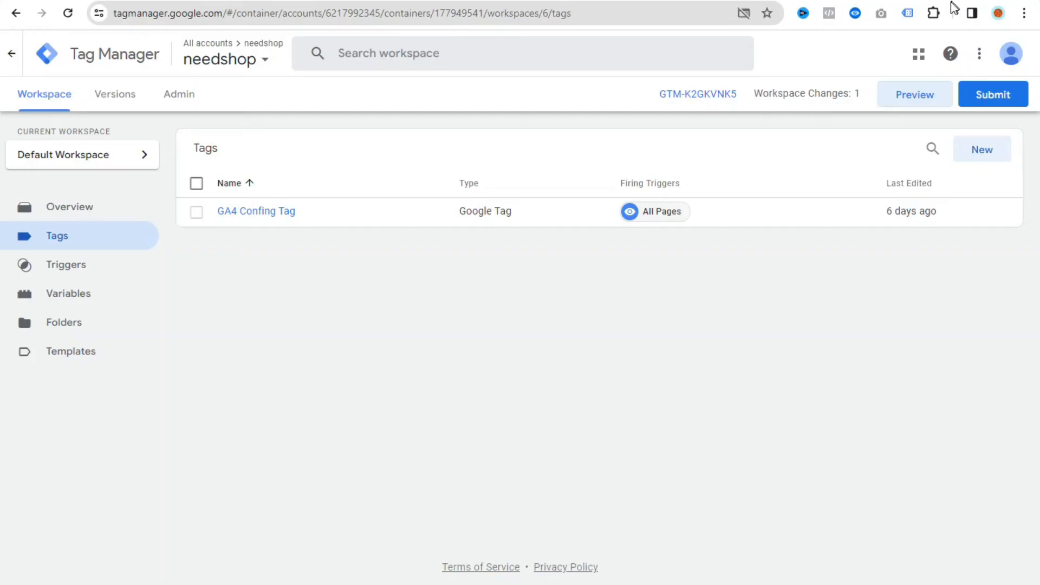
mouse_move(907, 13)
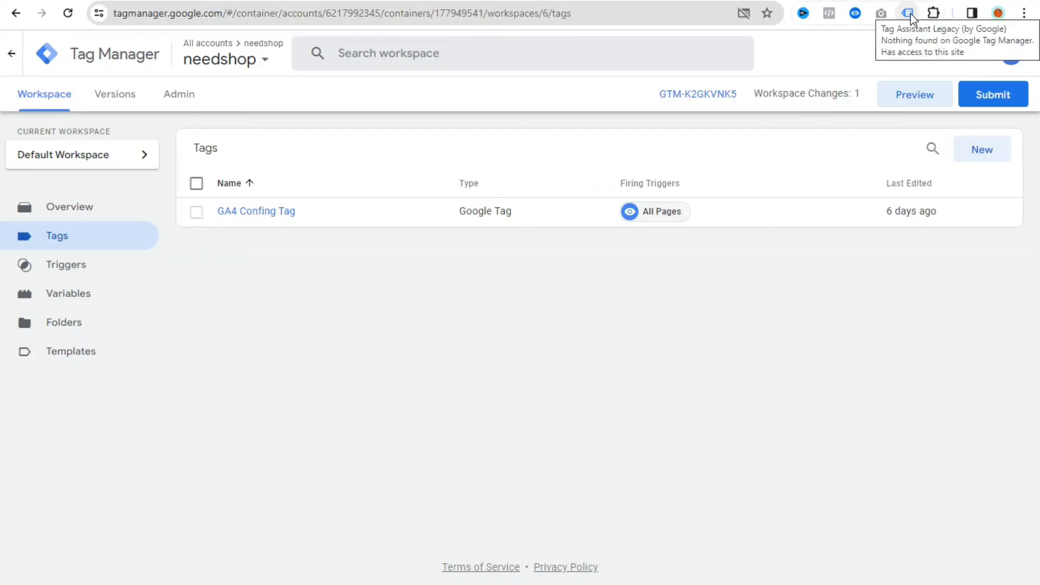
Show the Chrome Extensions list of extensions that can access the site, twice
left_click(933, 13)
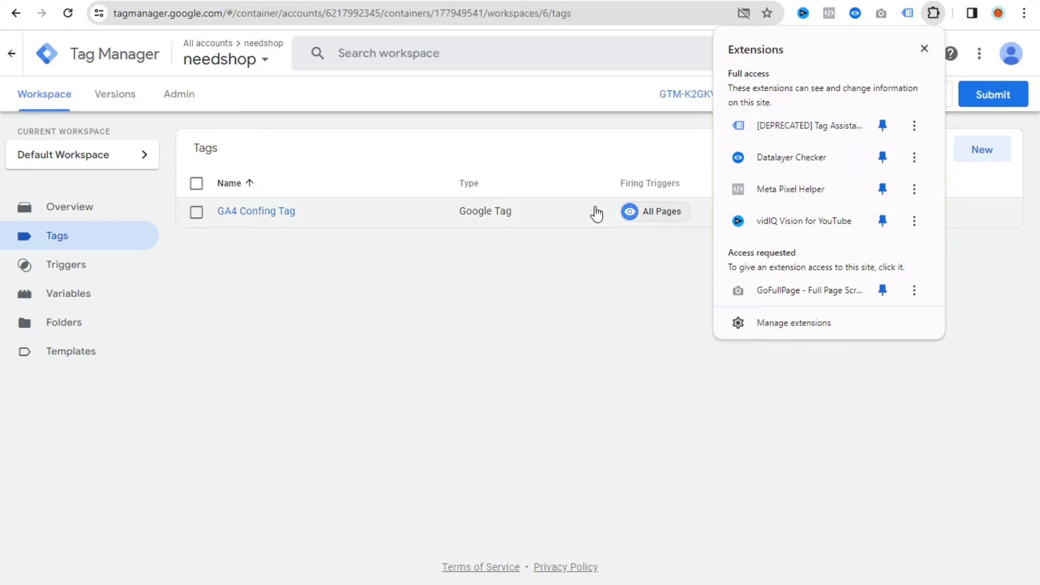
mouse_move(607, 338)
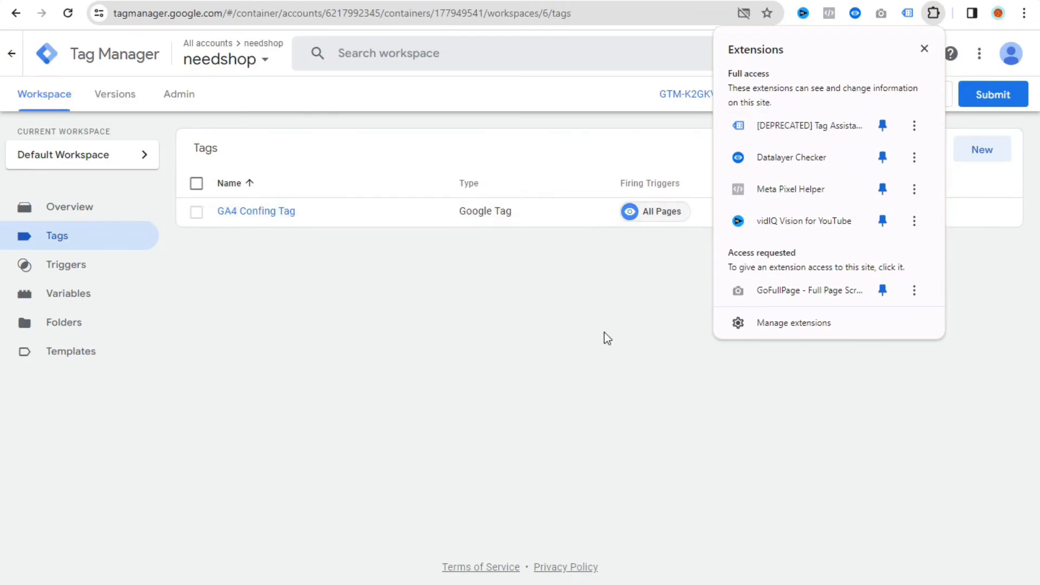
mouse_move(838, 91)
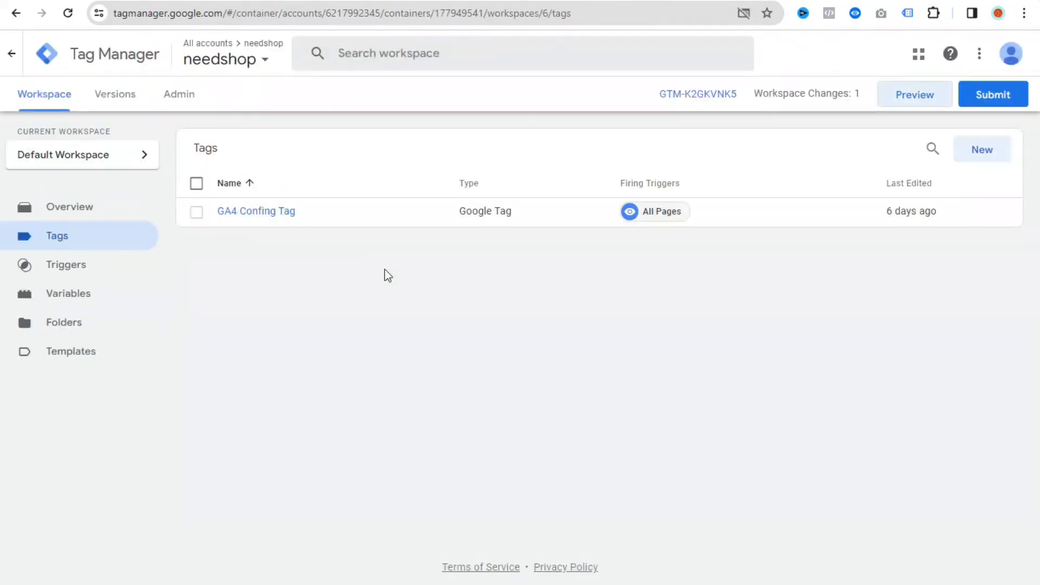
mouse_move(975, 31)
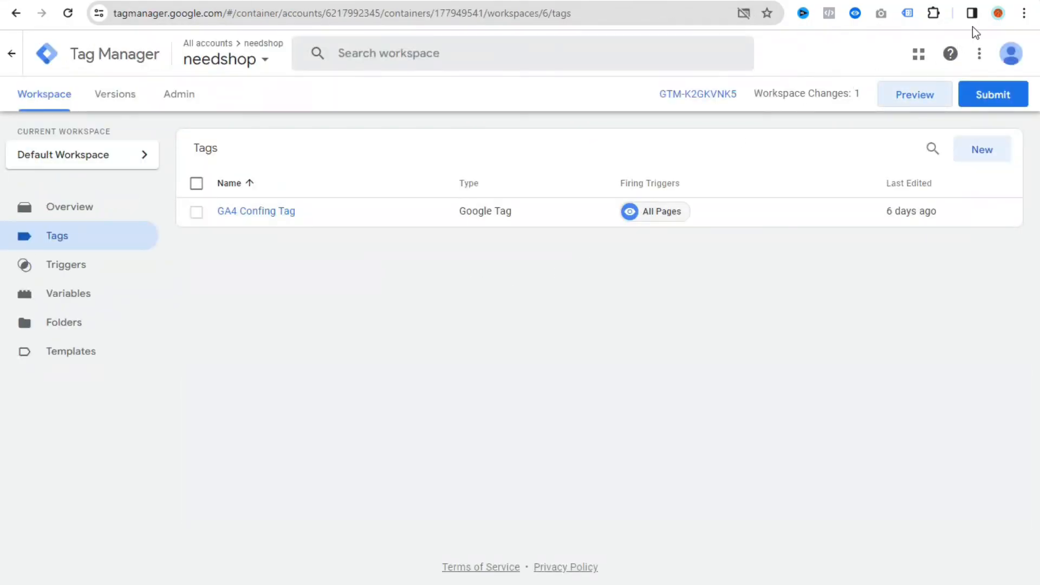
left_click(933, 13)
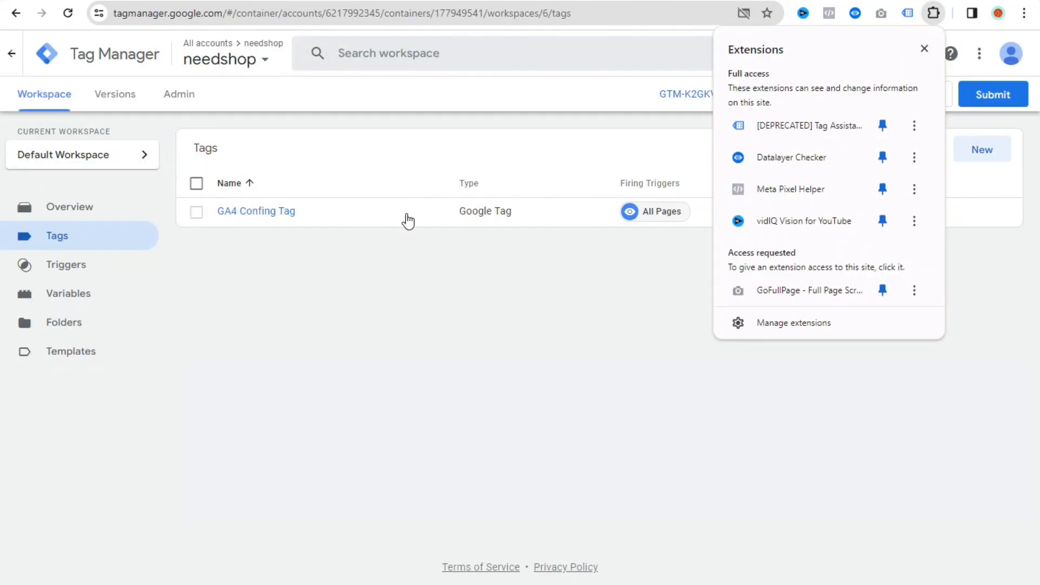
mouse_move(428, 241)
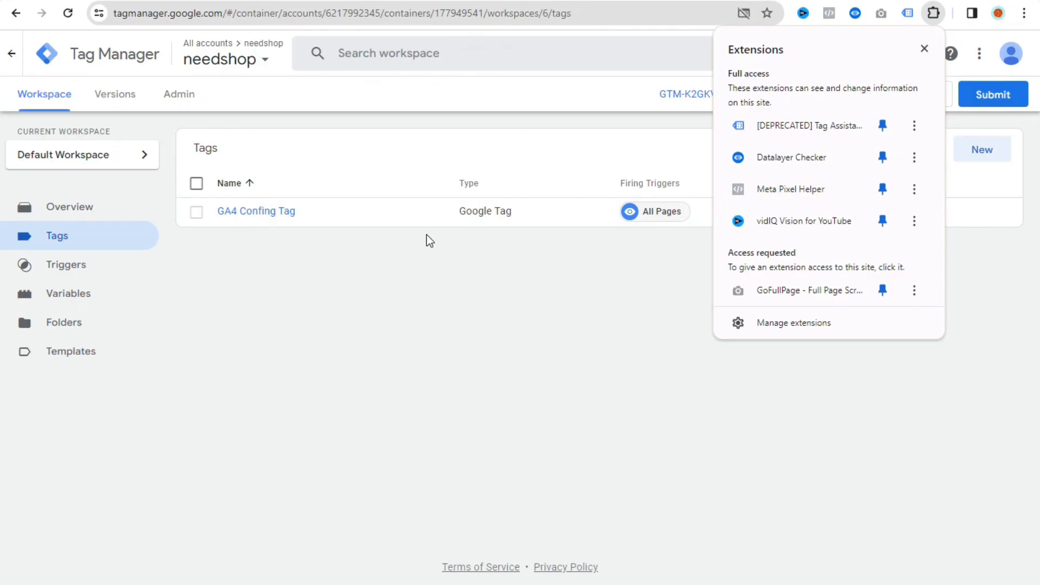
mouse_move(145, 98)
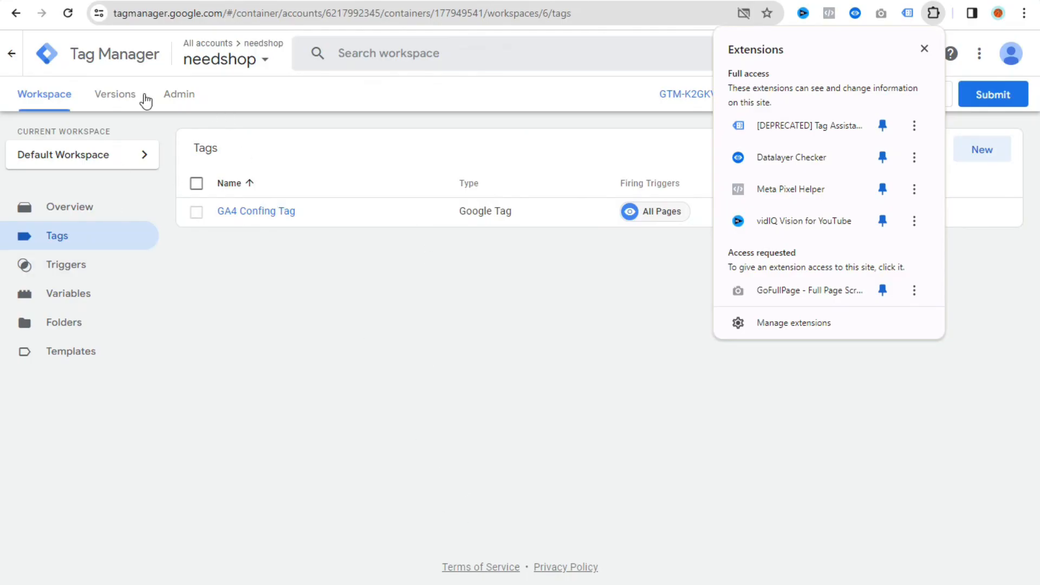
mouse_move(222, 401)
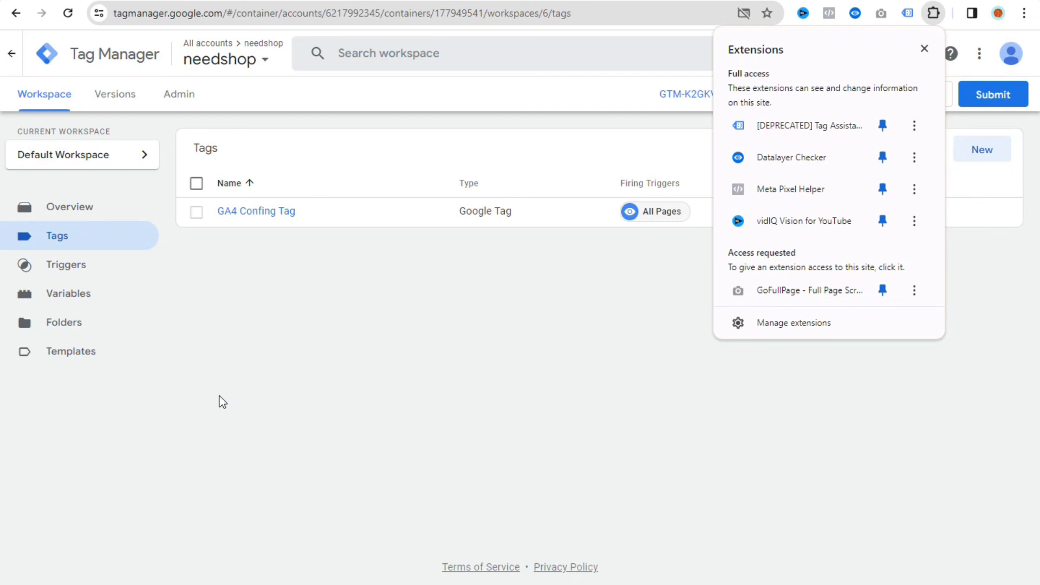